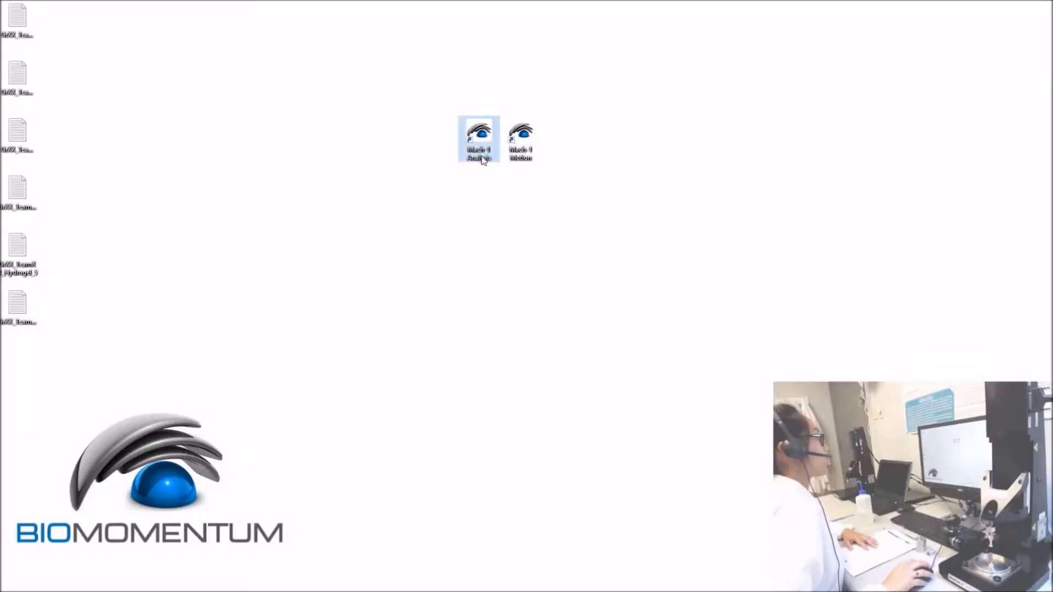
Step: Launch Mach-1 Analysis from the desktop shortcut and move its window to the top-left
{"action": "double_click", "coordinate": [478, 139]}
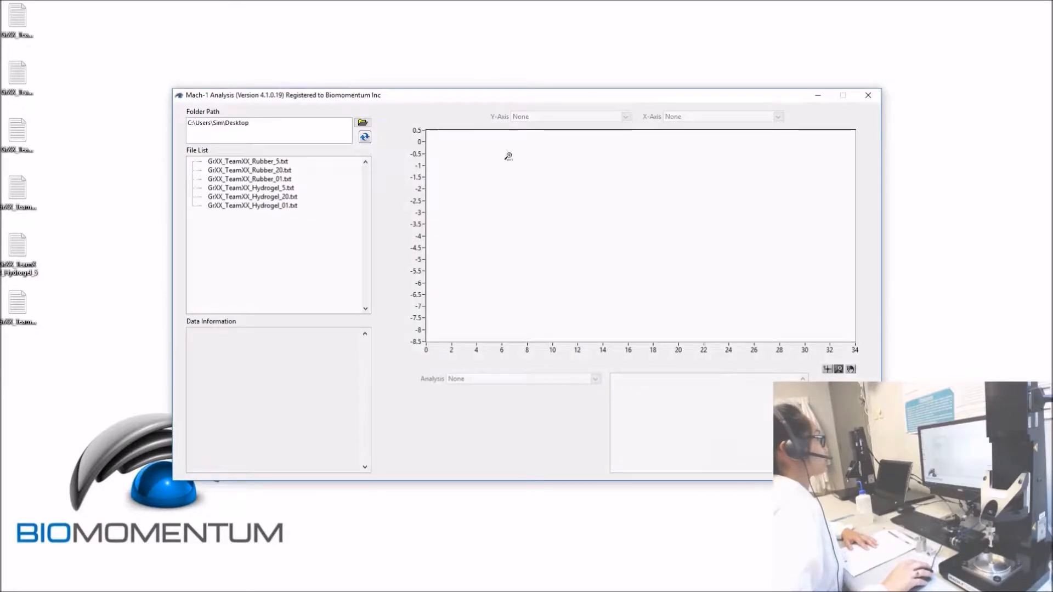
{"action": "left_click_drag", "start_coordinate": [282, 94], "coordinate": [108, 7]}
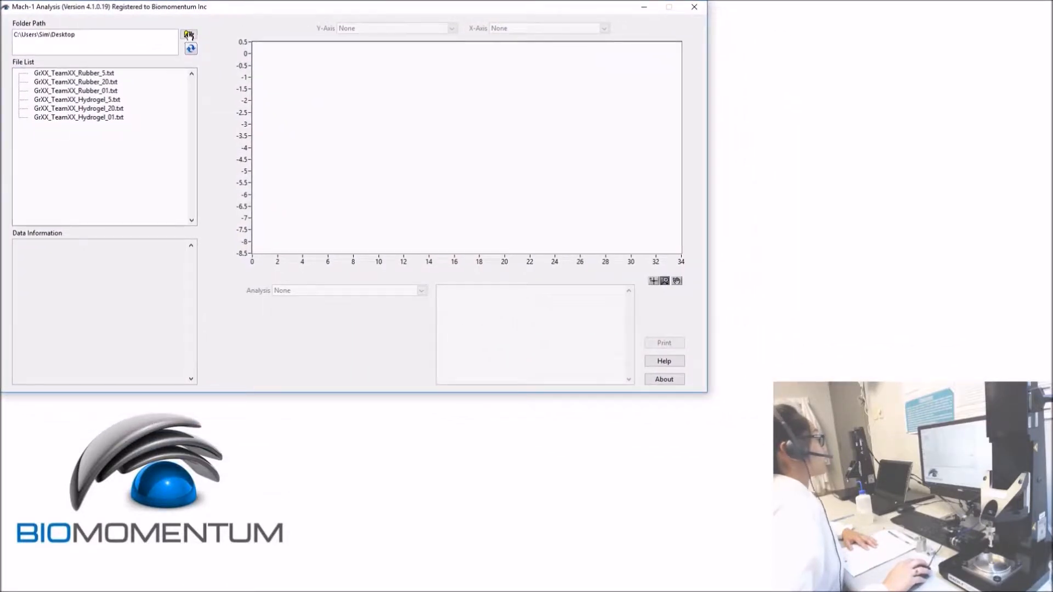
{"action": "left_click", "coordinate": [188, 34]}
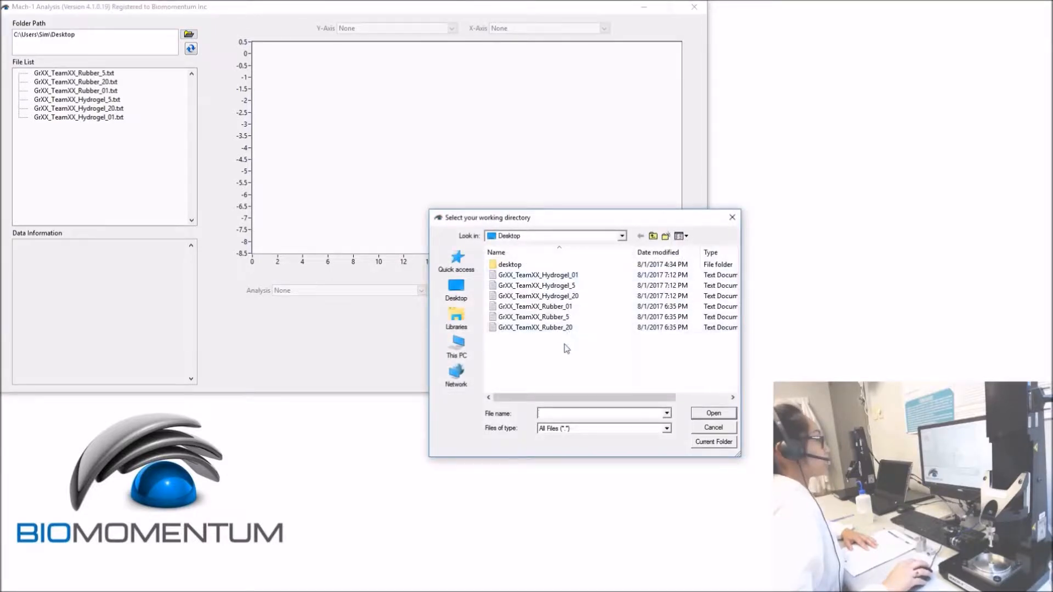
{"action": "left_click", "coordinate": [713, 442]}
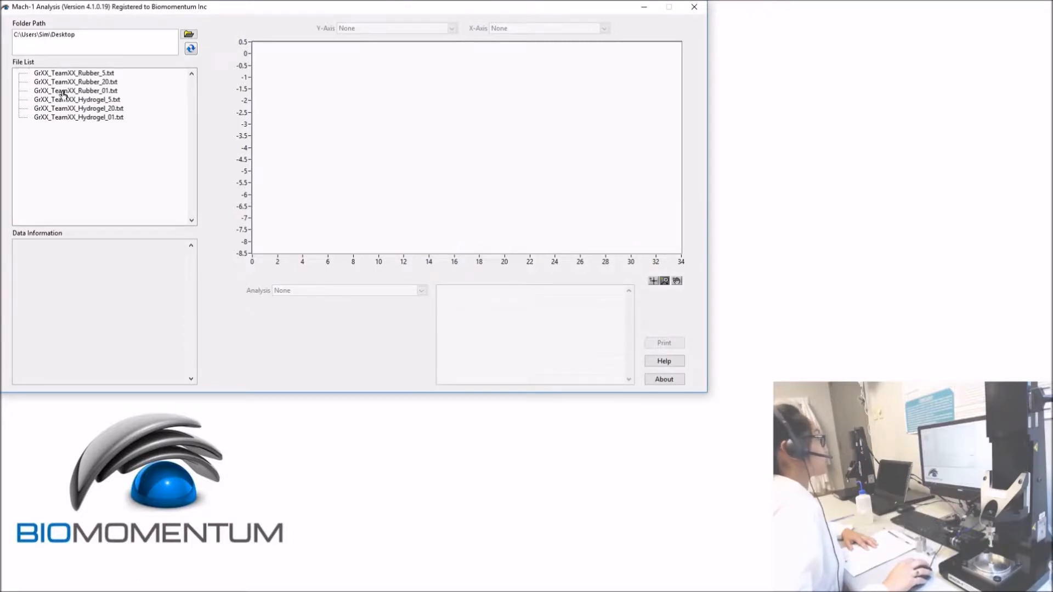
Step: Expand GrXX_TeamXX_Rubber_01.txt and plot its first then second Stress Relaxation as force versus position
{"action": "left_click", "coordinate": [75, 91]}
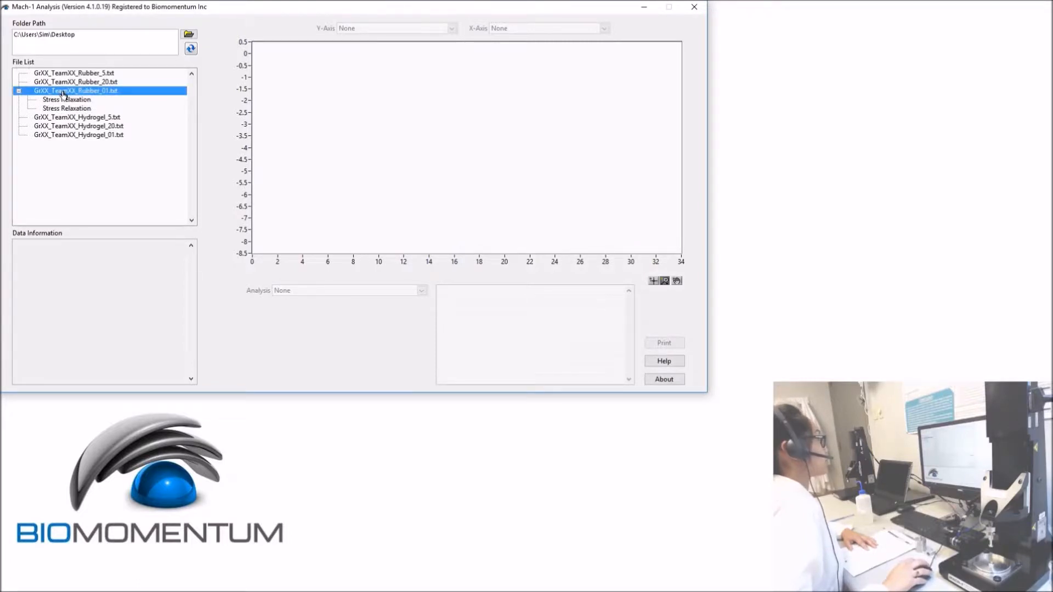
{"action": "left_click", "coordinate": [67, 100]}
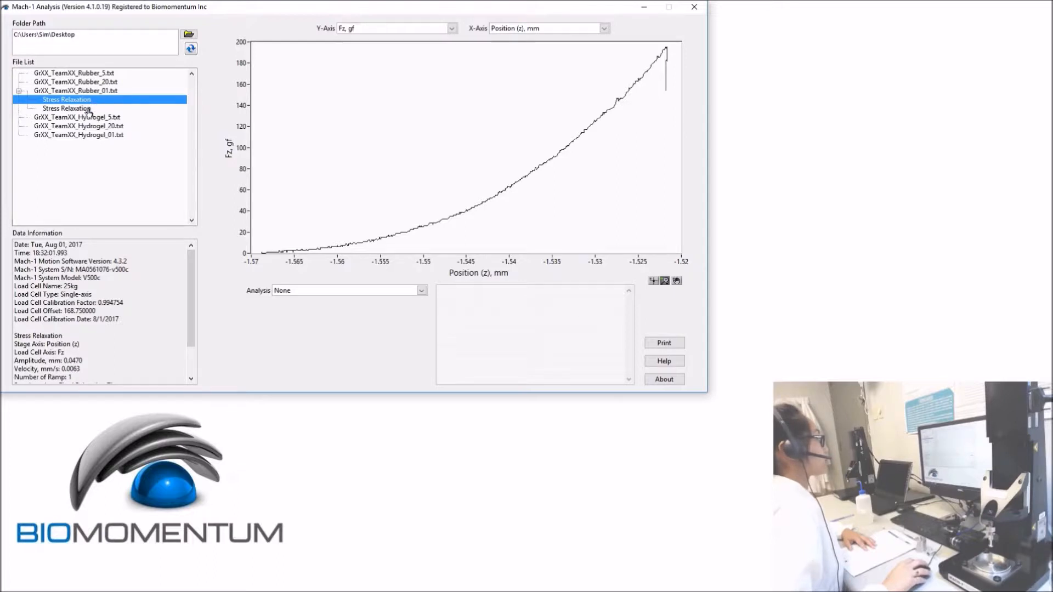
{"action": "left_click", "coordinate": [67, 108]}
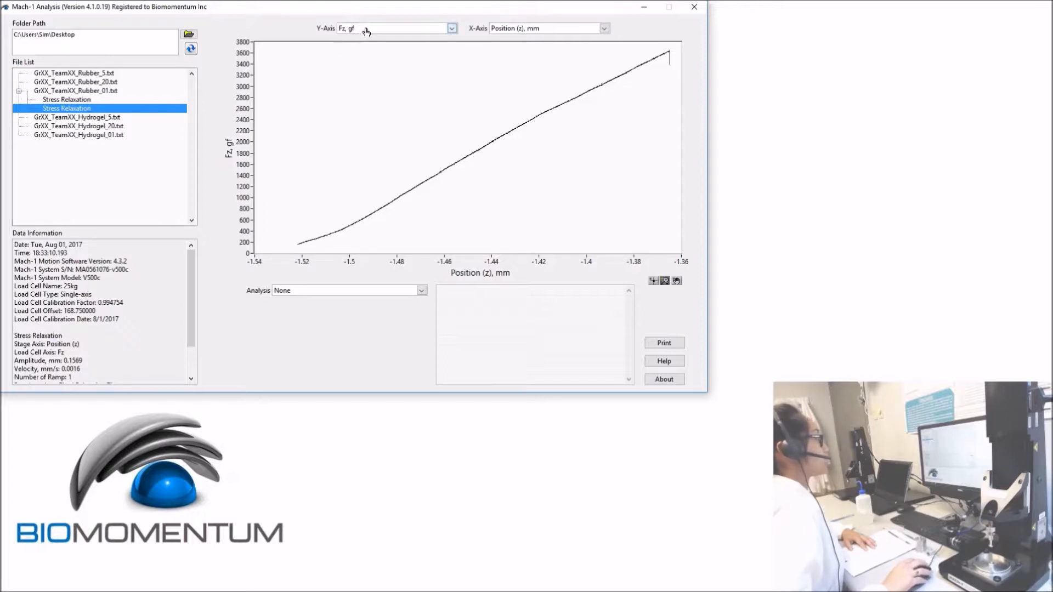
{"action": "mouse_move", "coordinate": [369, 59]}
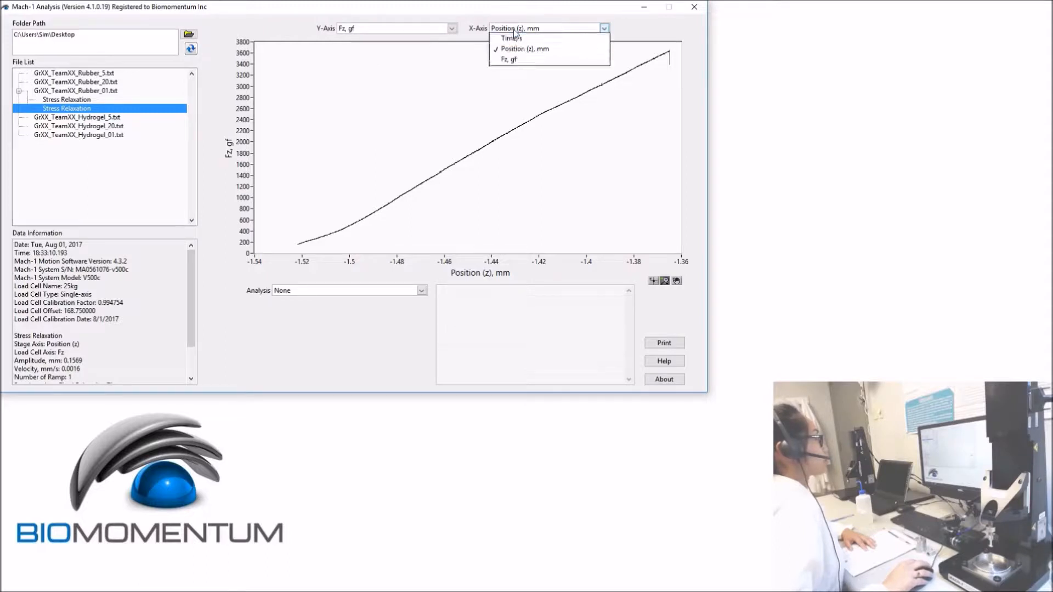
{"action": "left_click", "coordinate": [524, 48]}
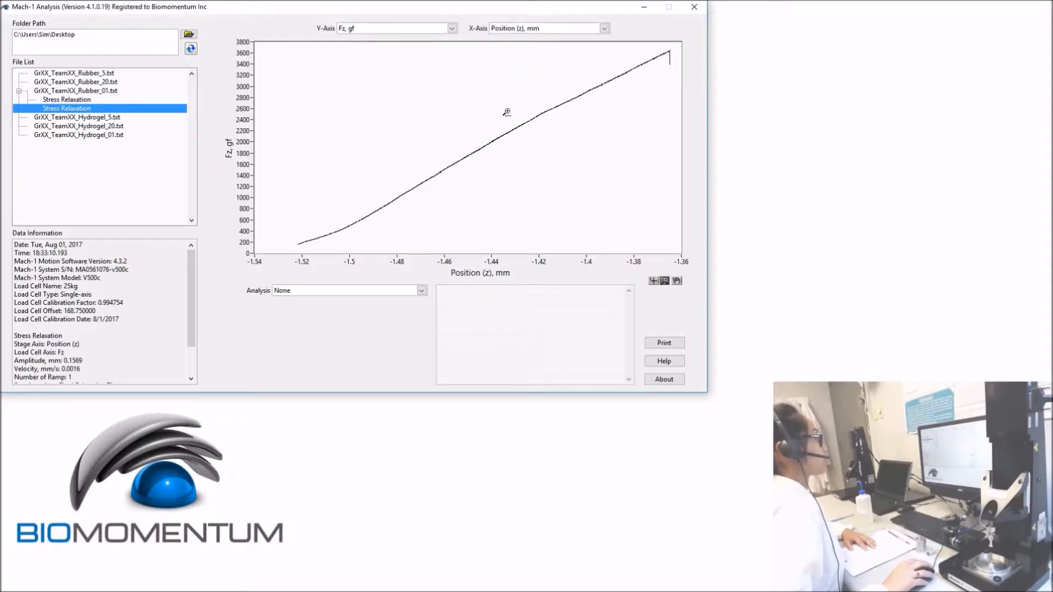
{"action": "mouse_move", "coordinate": [260, 303]}
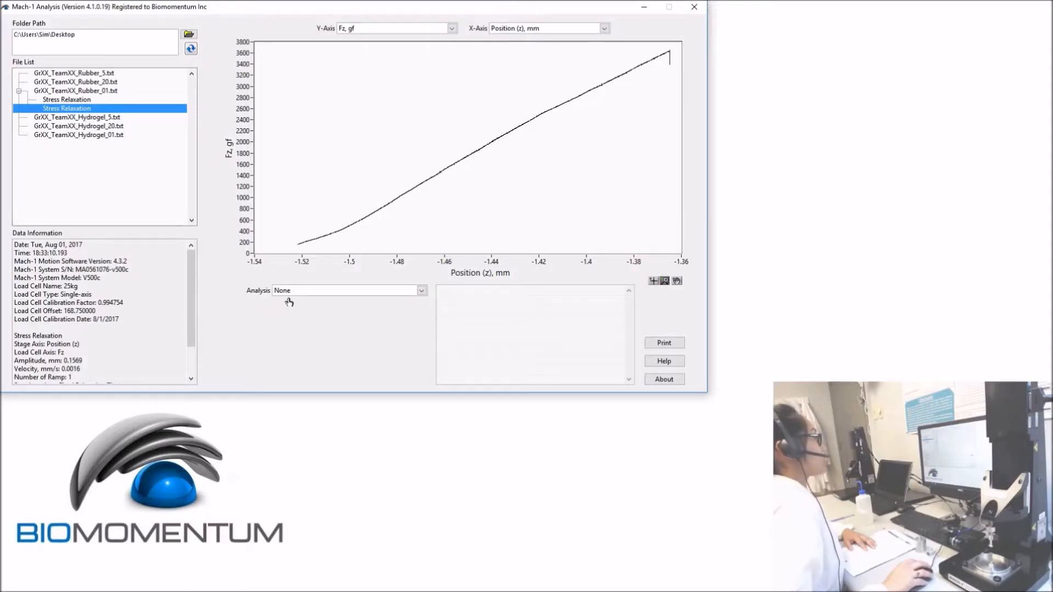
Step: Run a Slope analysis on the rubber's second relaxation curve, giving 21740.3397 gf/mm (RMSE 15.5143 gf)
{"action": "left_click", "coordinate": [421, 289]}
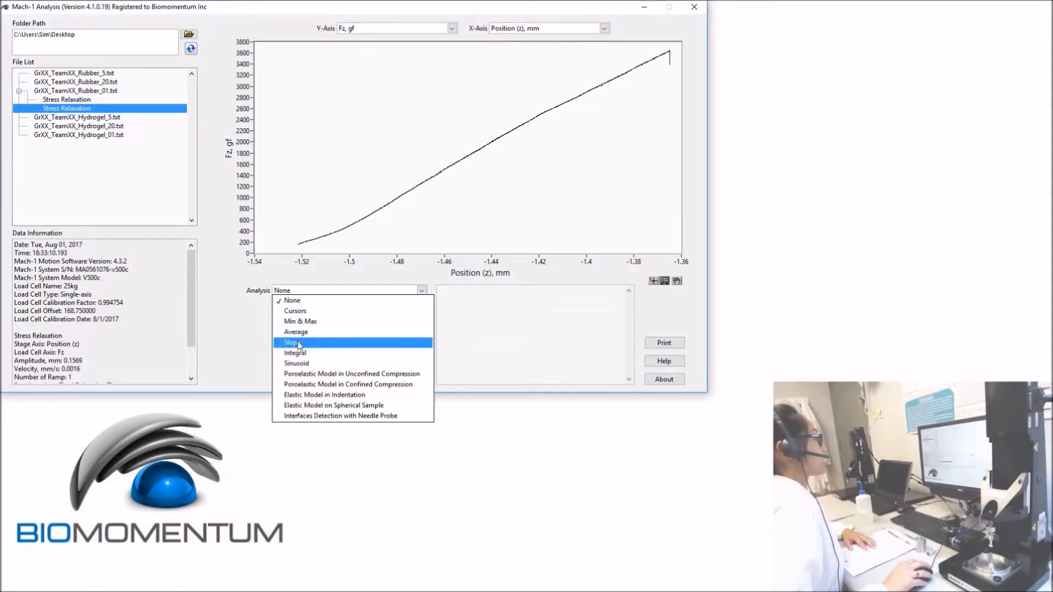
{"action": "left_click", "coordinate": [291, 342]}
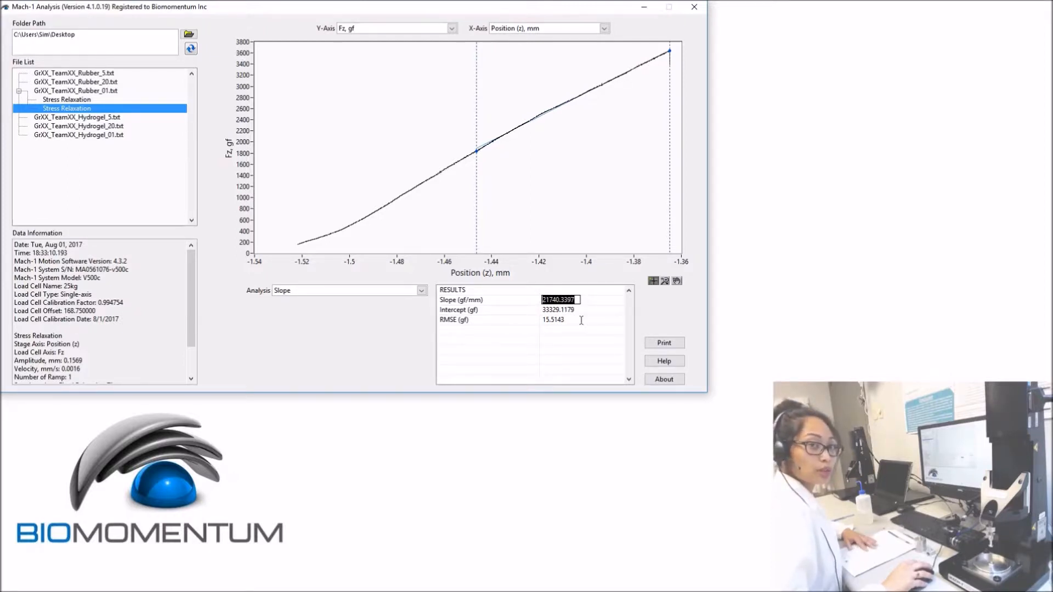
{"action": "left_click", "coordinate": [560, 310]}
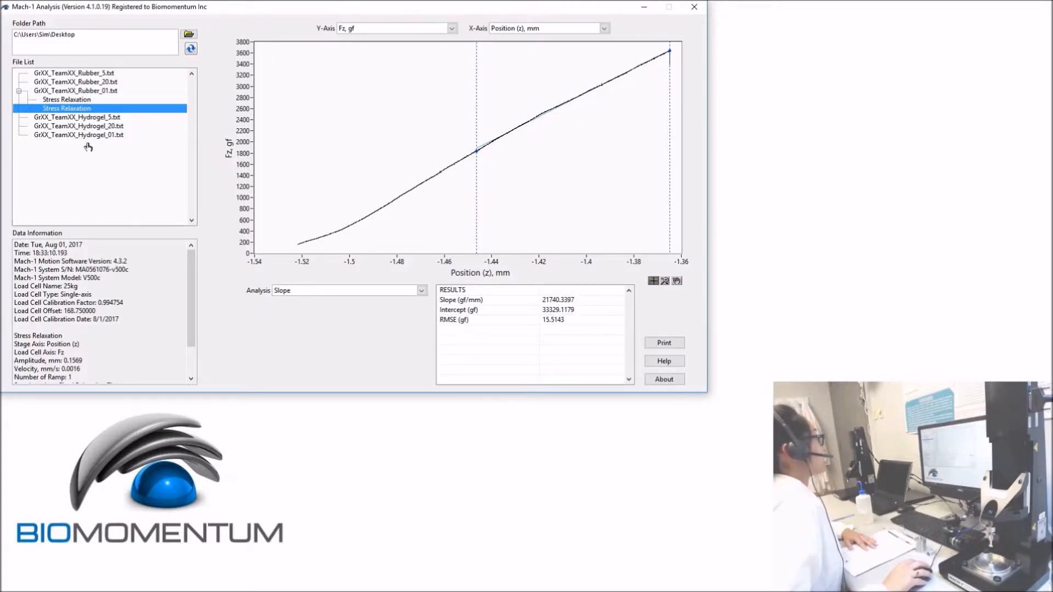
{"action": "mouse_move", "coordinate": [87, 138]}
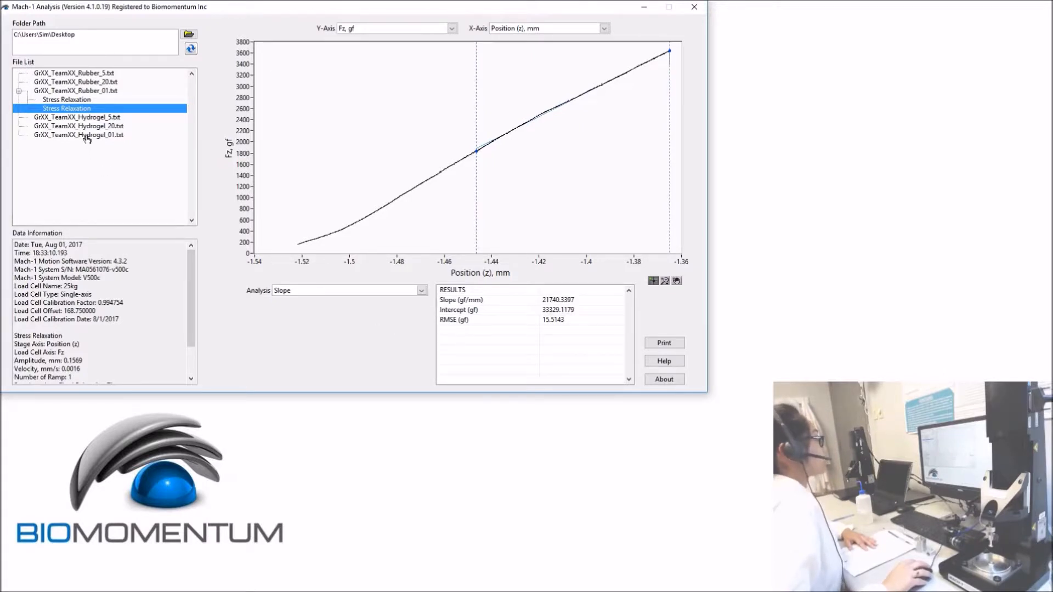
Step: Plot GrXX_TeamXX_Hydrogel_01's second Stress Relaxation and select its slope result, 478.4714 gf/mm
{"action": "left_click", "coordinate": [79, 134]}
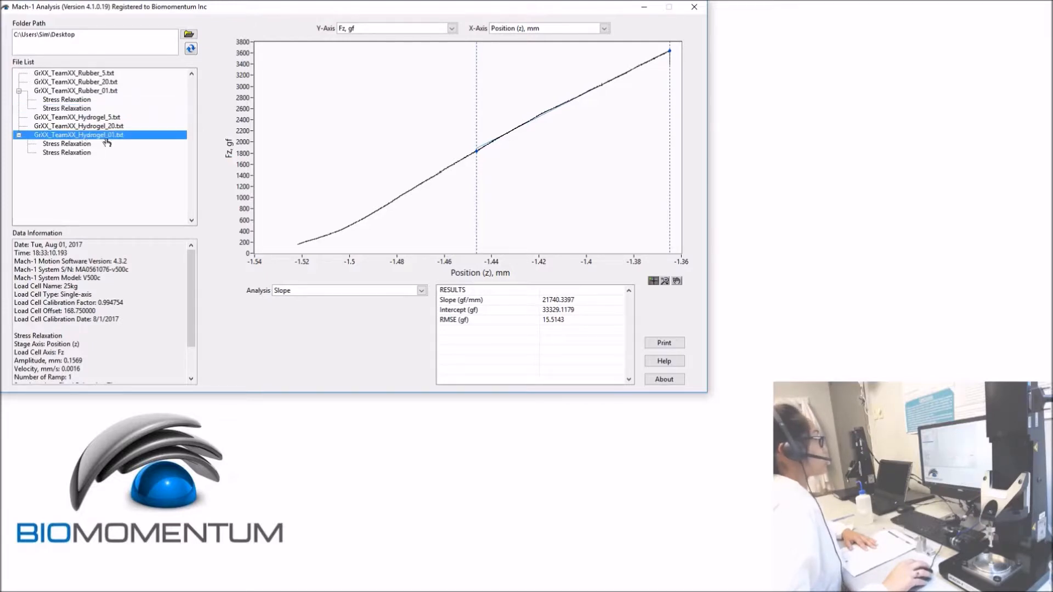
{"action": "left_click", "coordinate": [67, 152]}
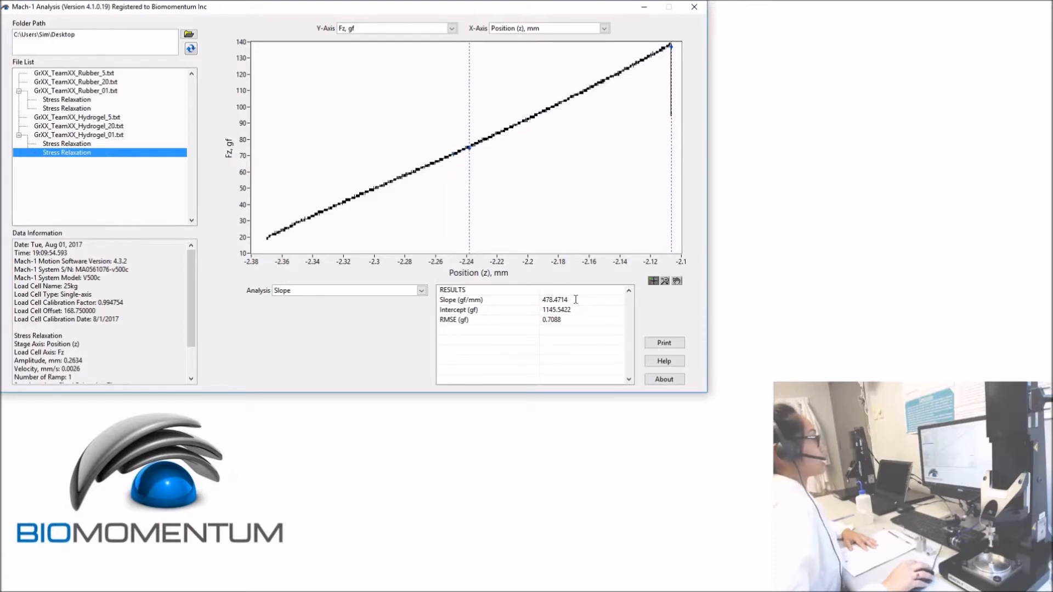
{"action": "double_click", "coordinate": [550, 299]}
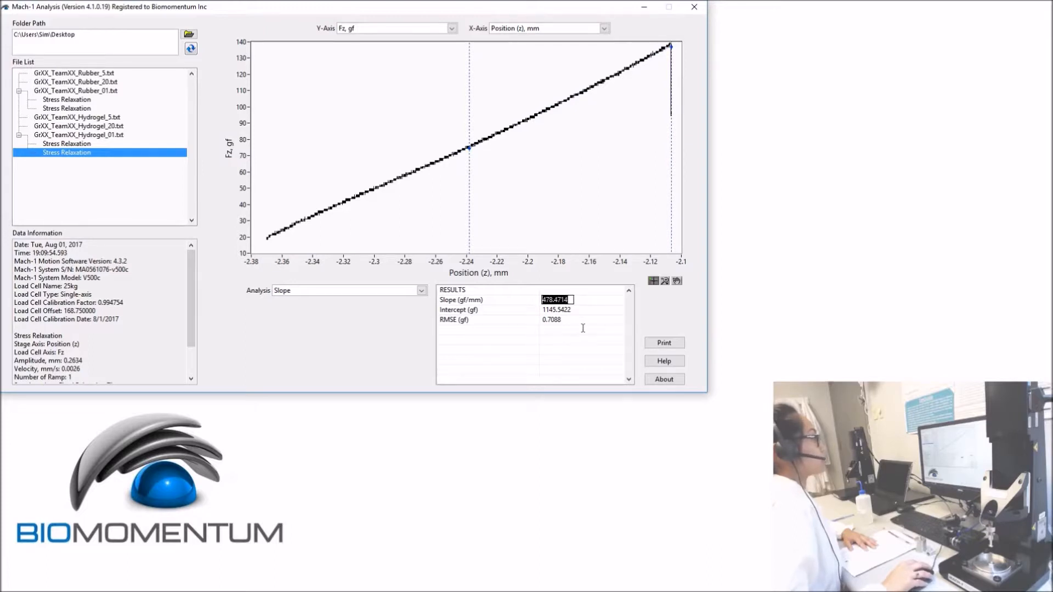